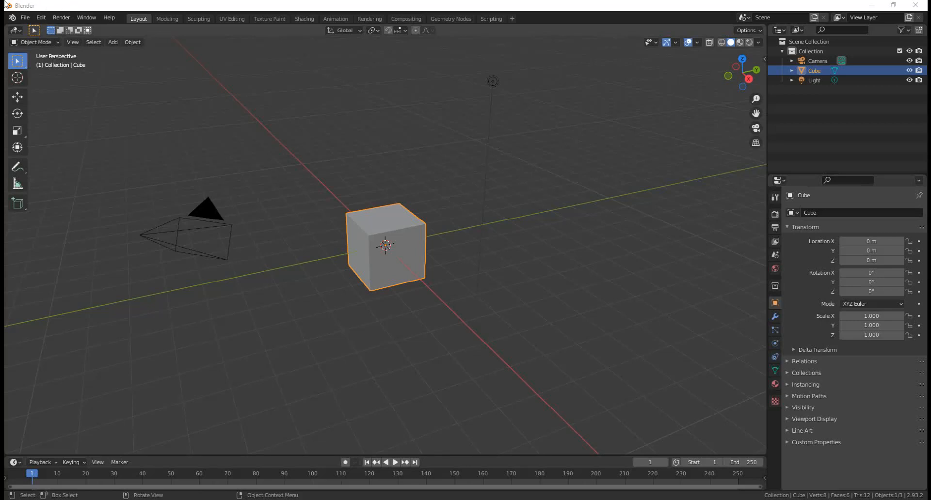
mouse_move(430, 271)
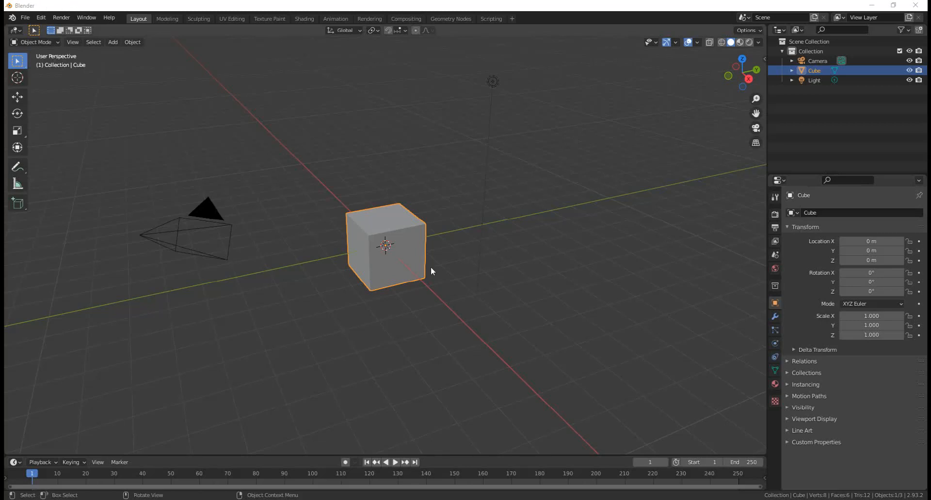
mouse_move(429, 251)
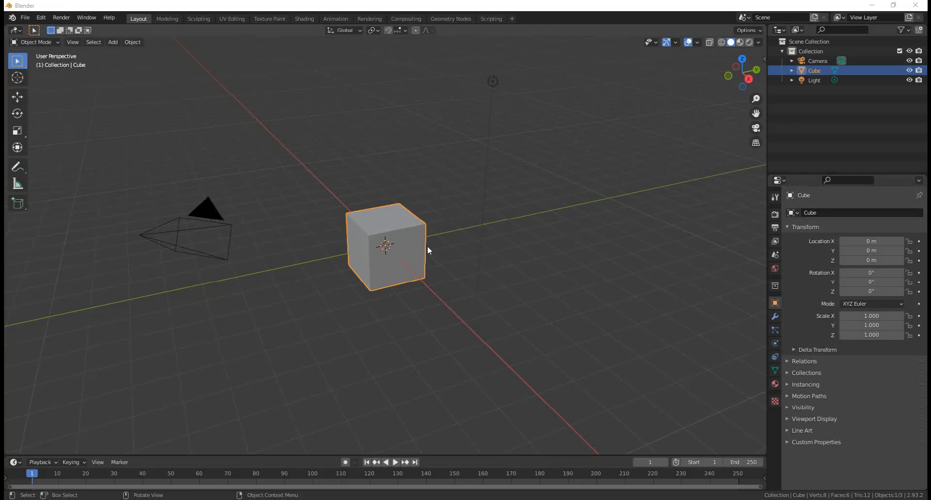
mouse_move(428, 257)
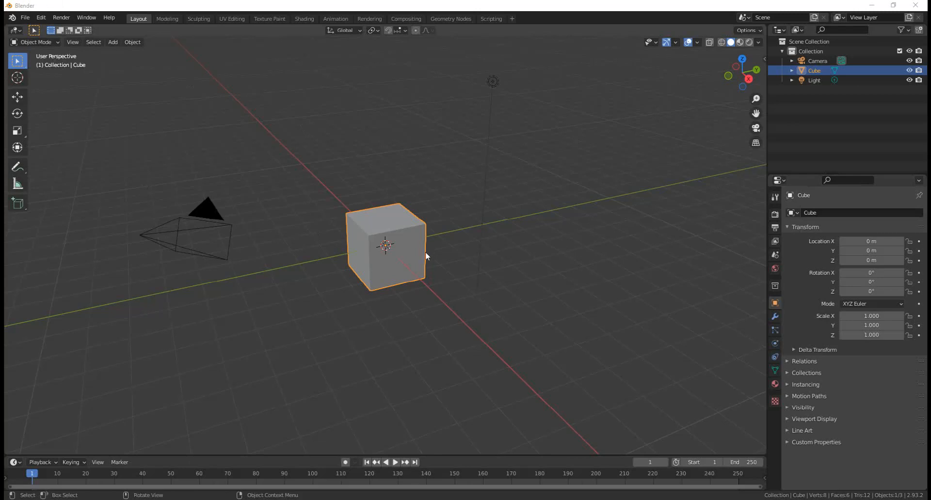
mouse_move(378, 274)
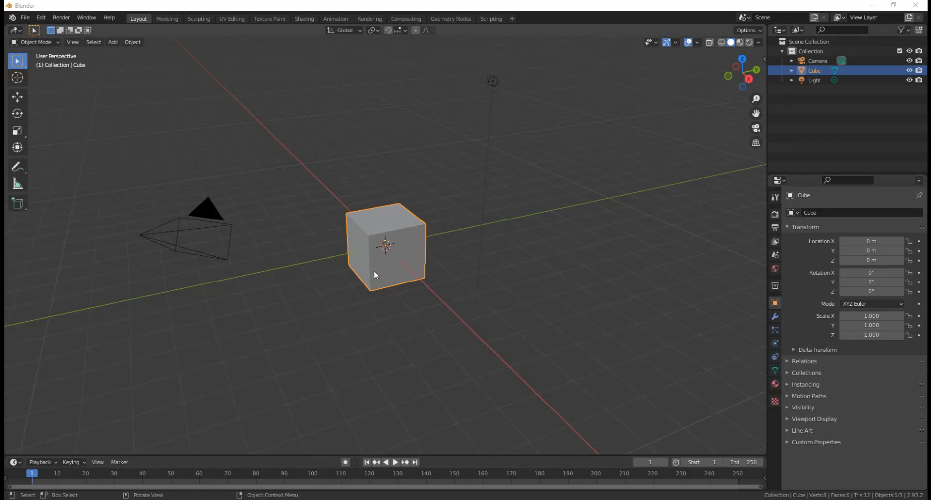
mouse_move(407, 264)
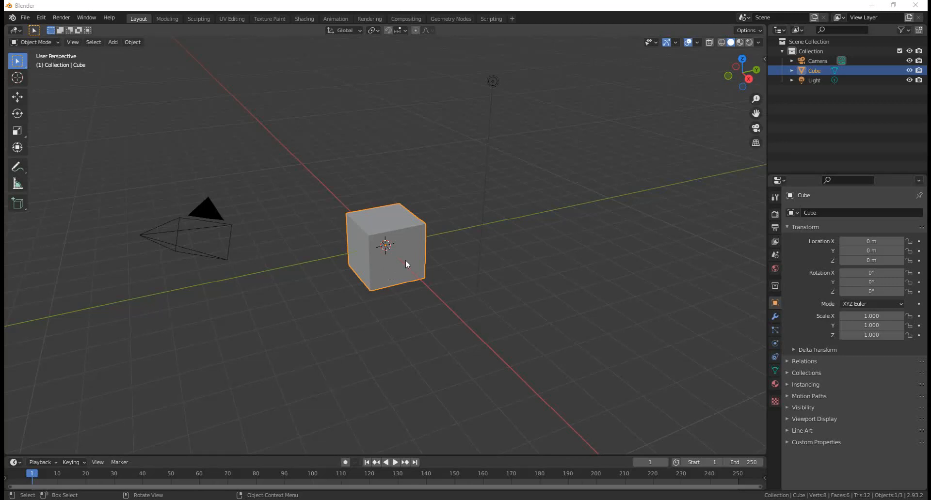
mouse_move(463, 275)
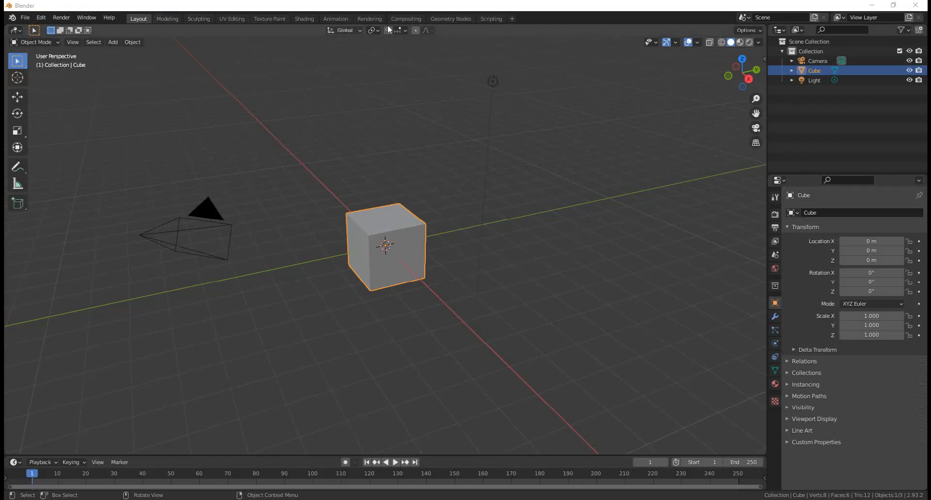
mouse_move(111, 30)
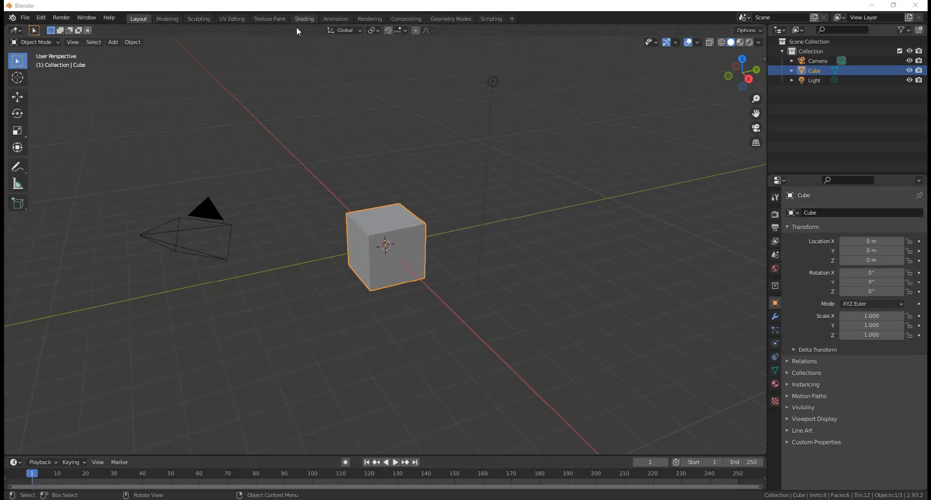
mouse_move(326, 196)
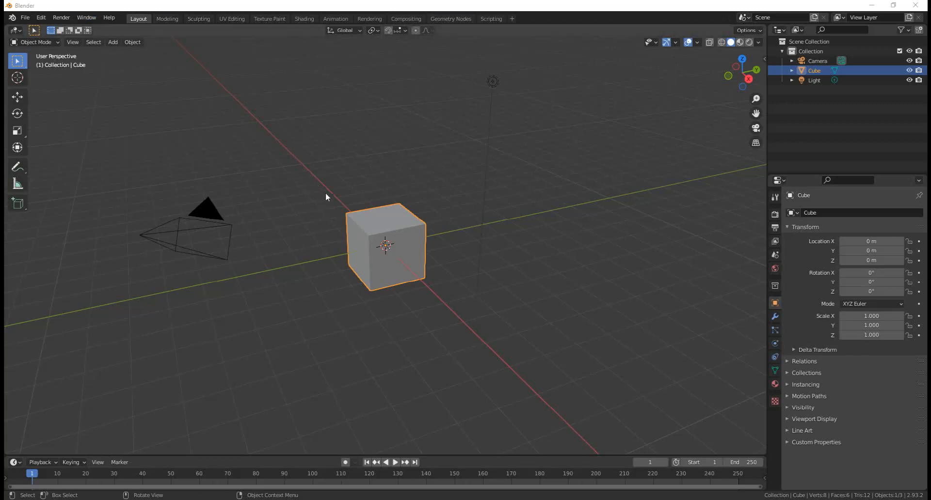
mouse_move(464, 221)
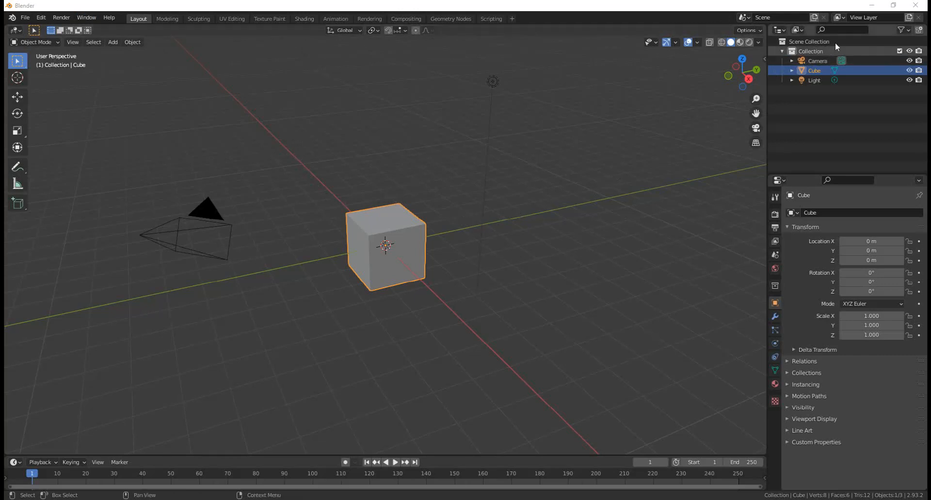
mouse_move(770, 22)
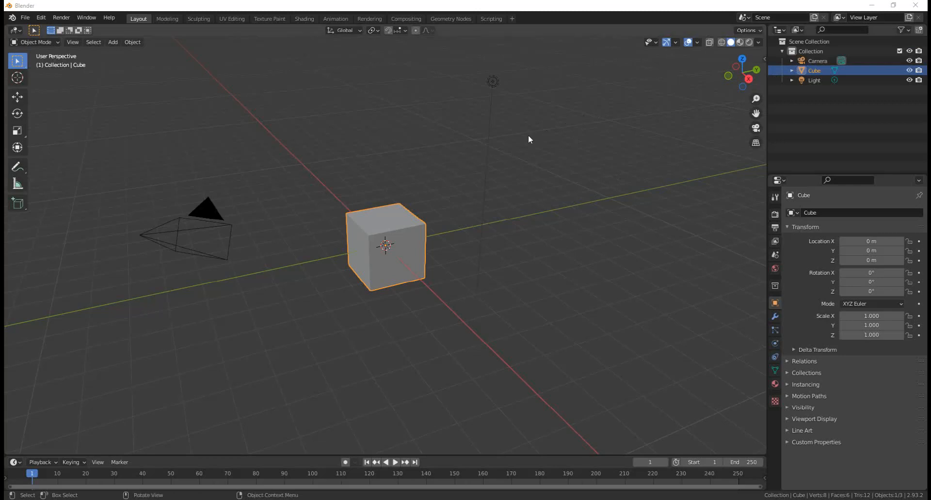
mouse_move(409, 22)
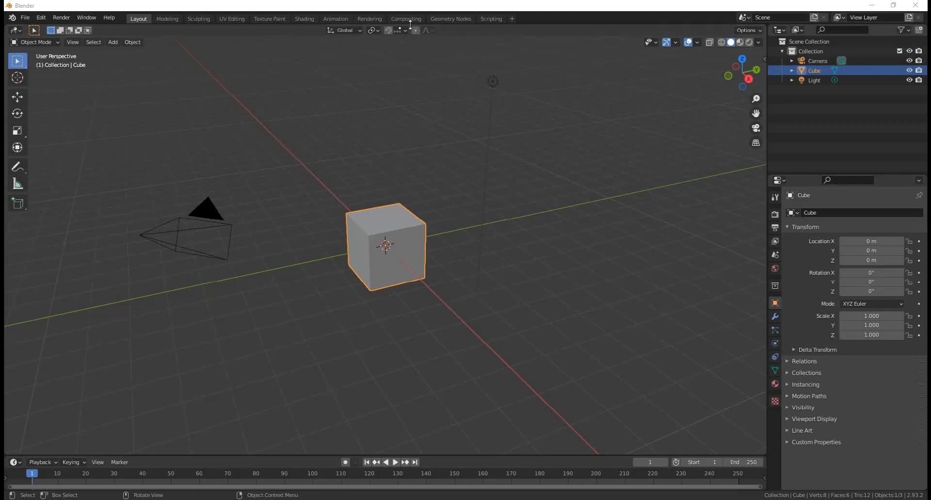
mouse_move(321, 53)
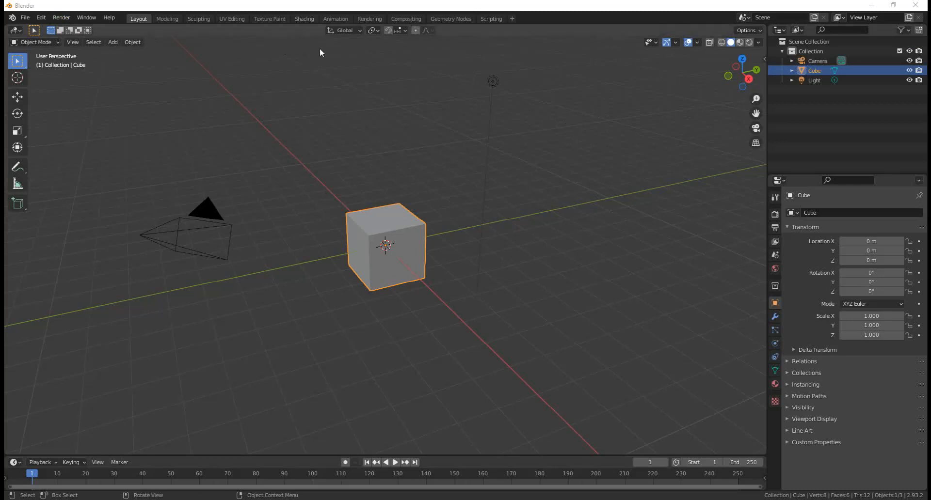
mouse_move(717, 146)
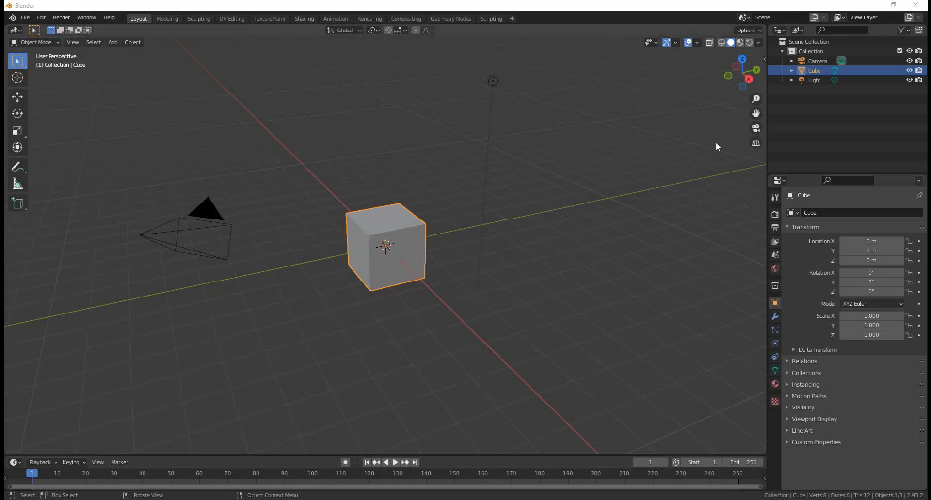
mouse_move(462, 156)
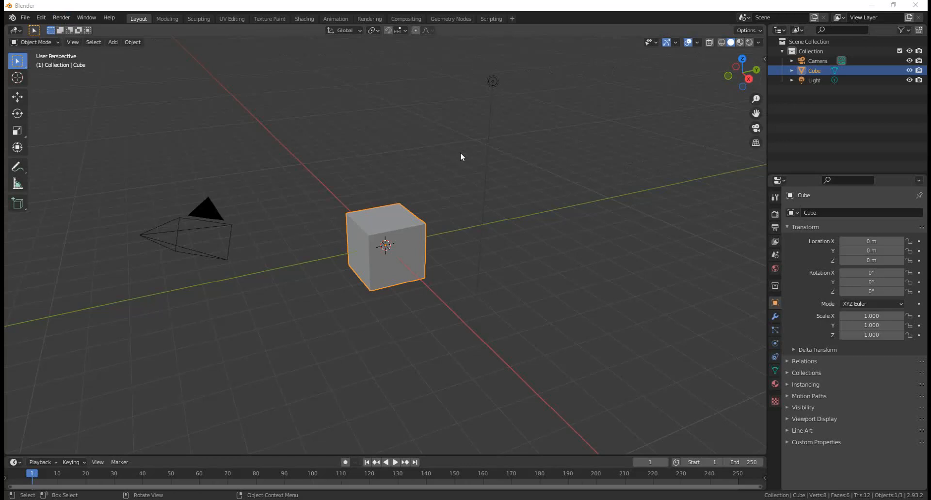
mouse_move(374, 177)
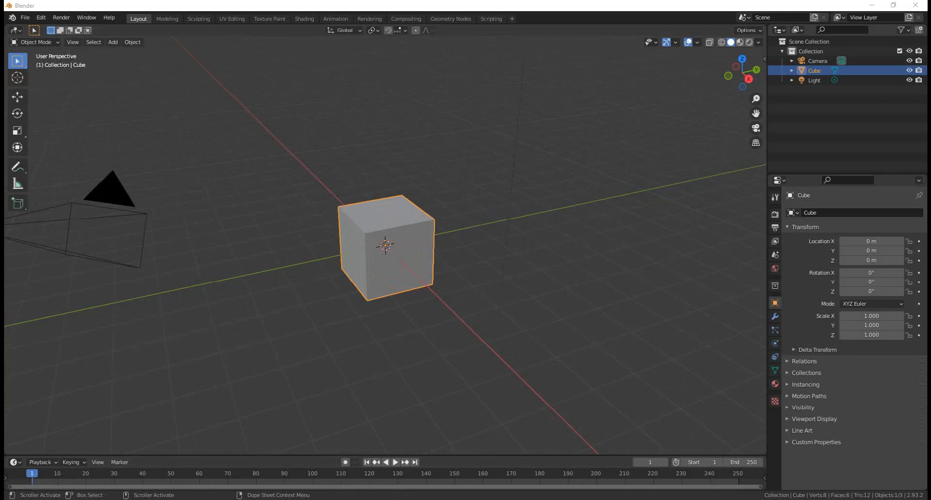
mouse_move(44, 495)
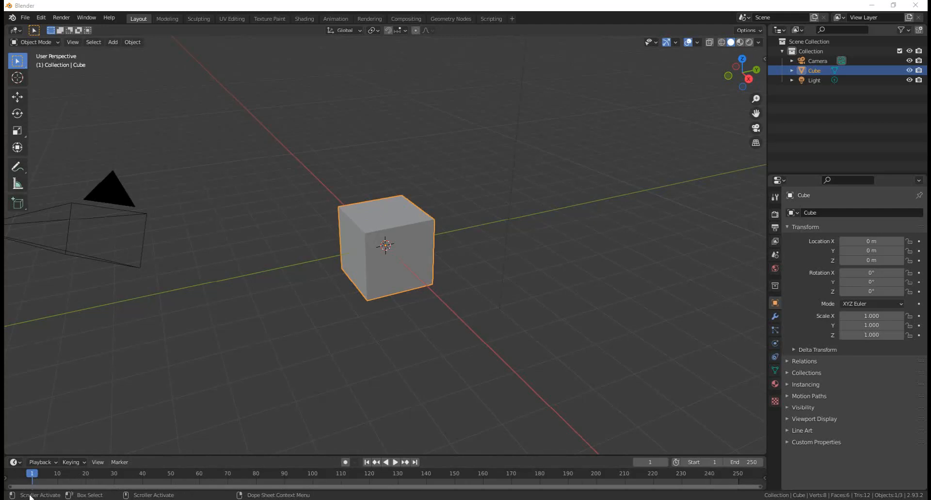
mouse_move(777, 498)
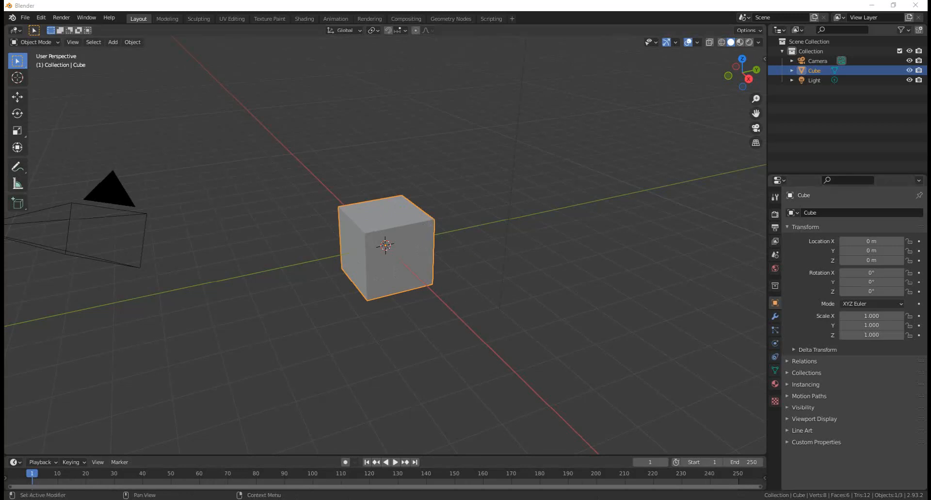
mouse_move(315, 315)
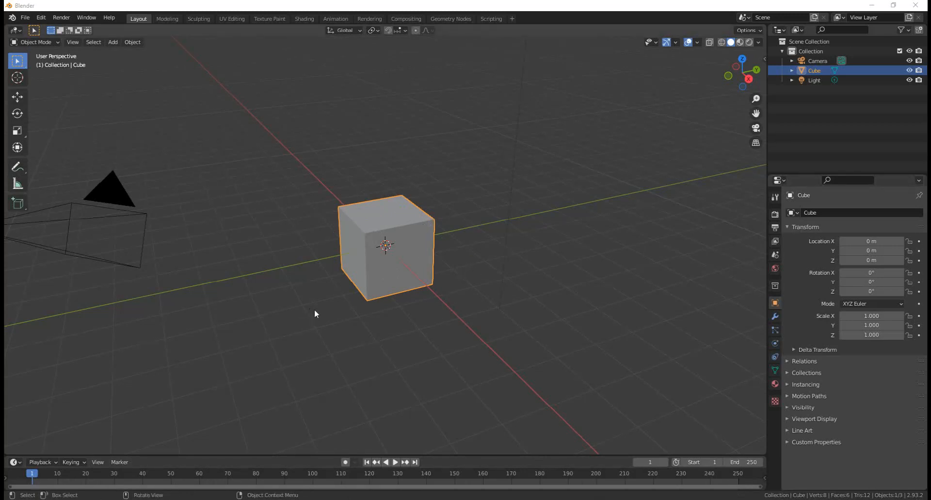
mouse_move(321, 311)
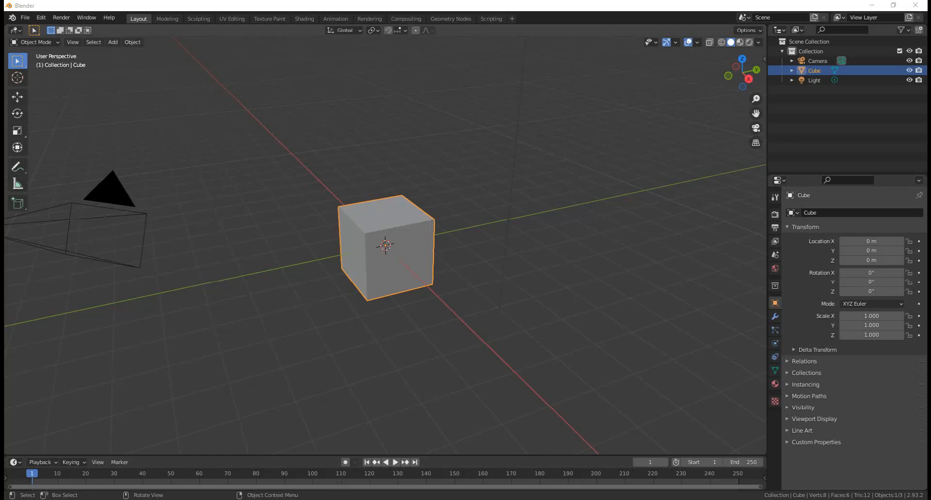
mouse_move(53, 225)
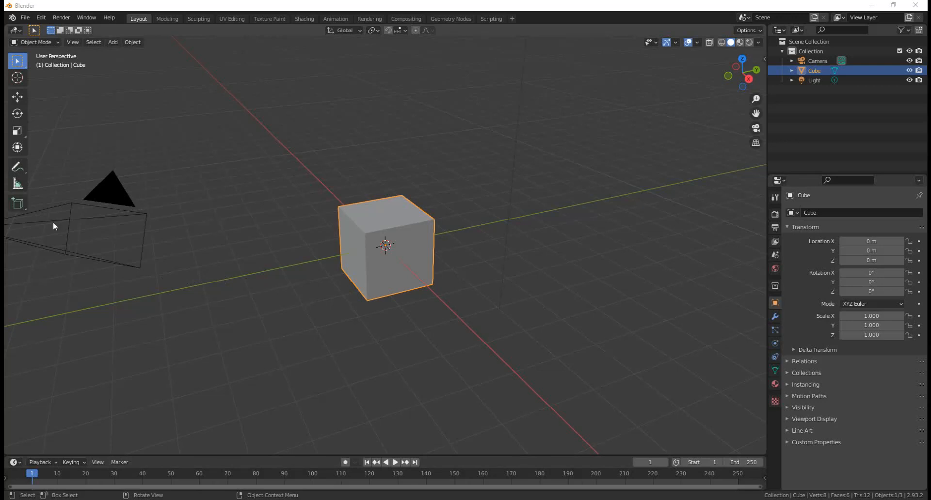
mouse_move(490, 328)
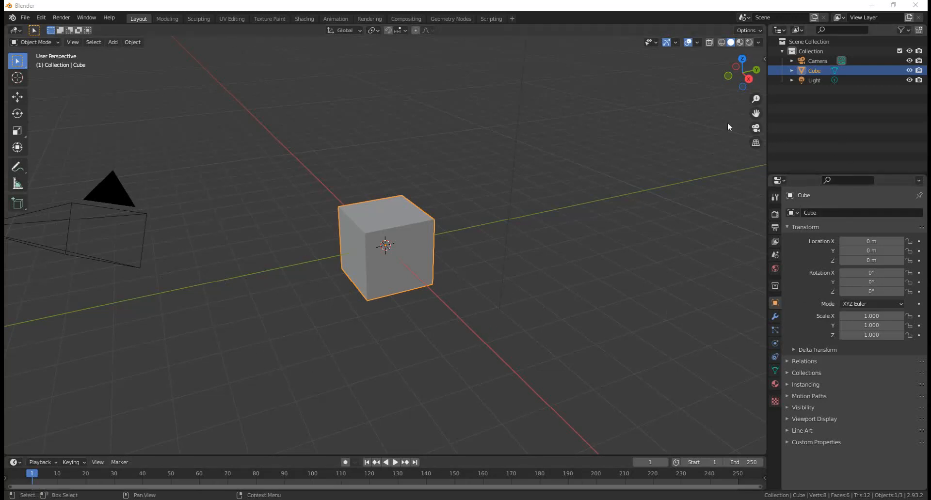
mouse_move(503, 257)
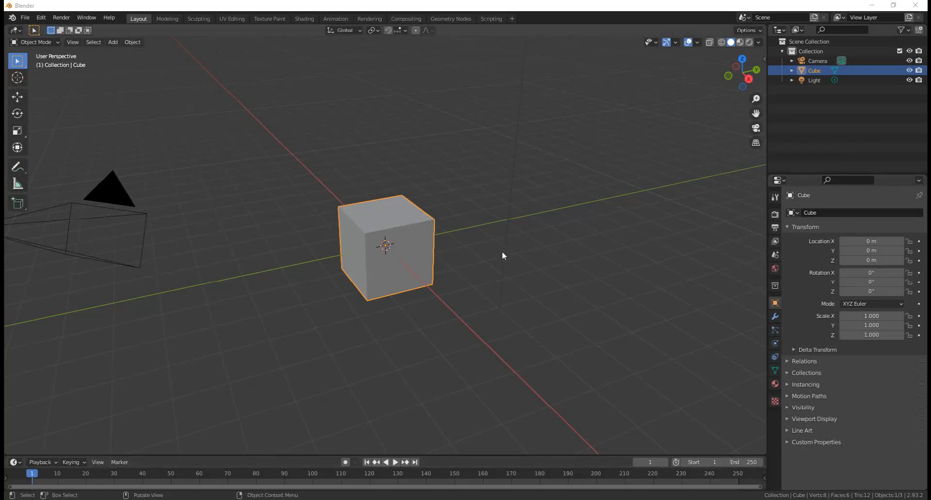
mouse_move(497, 254)
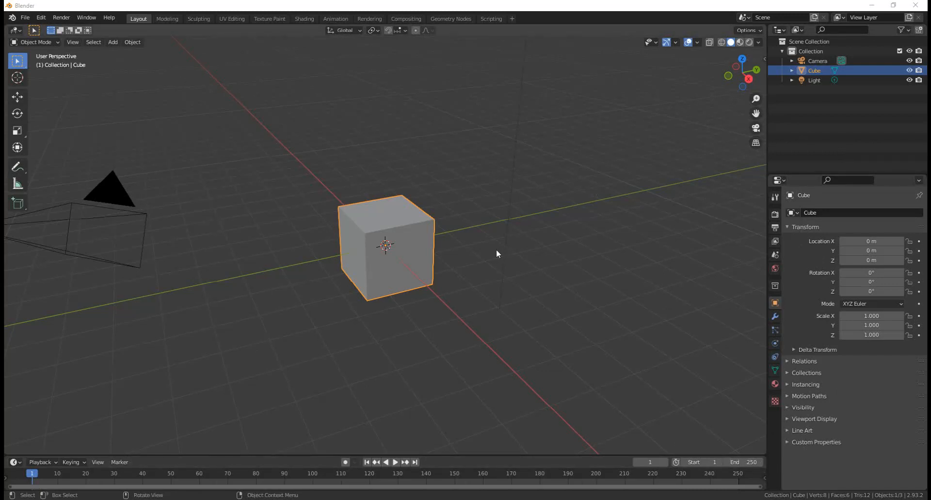
mouse_move(336, 149)
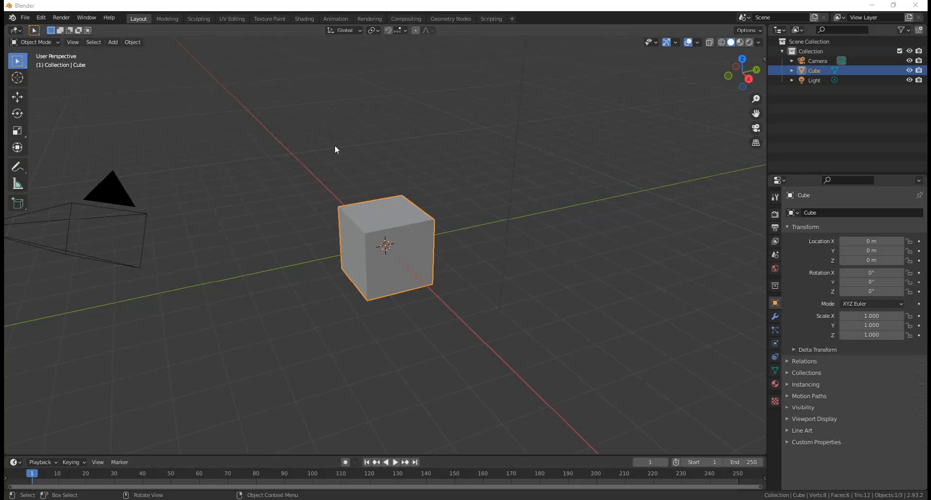
mouse_move(16, 40)
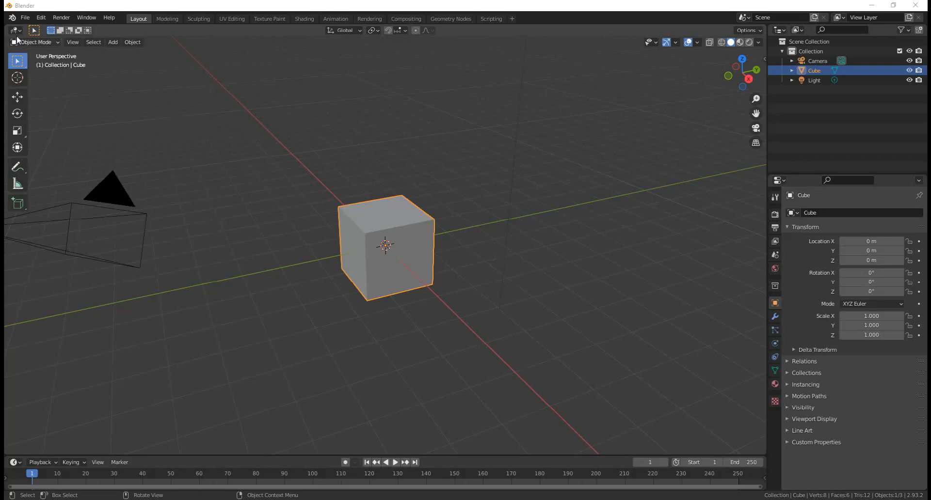
mouse_move(12, 31)
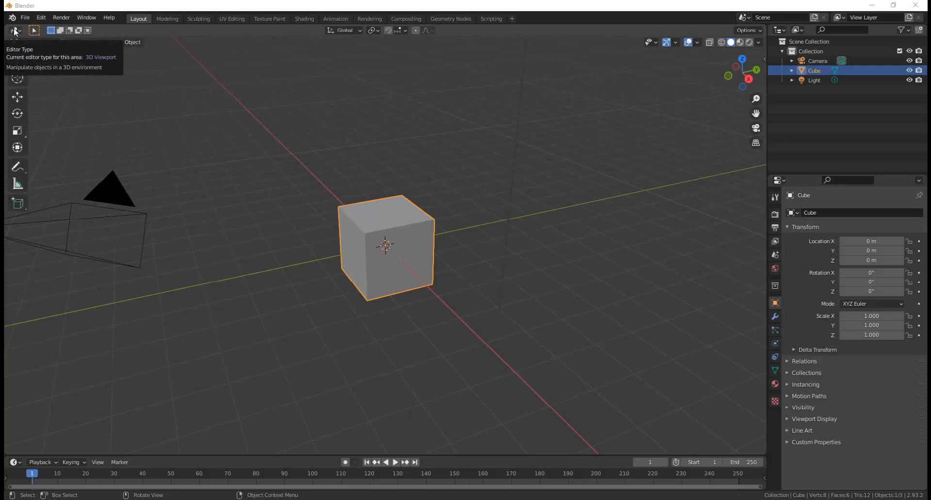
mouse_move(755, 38)
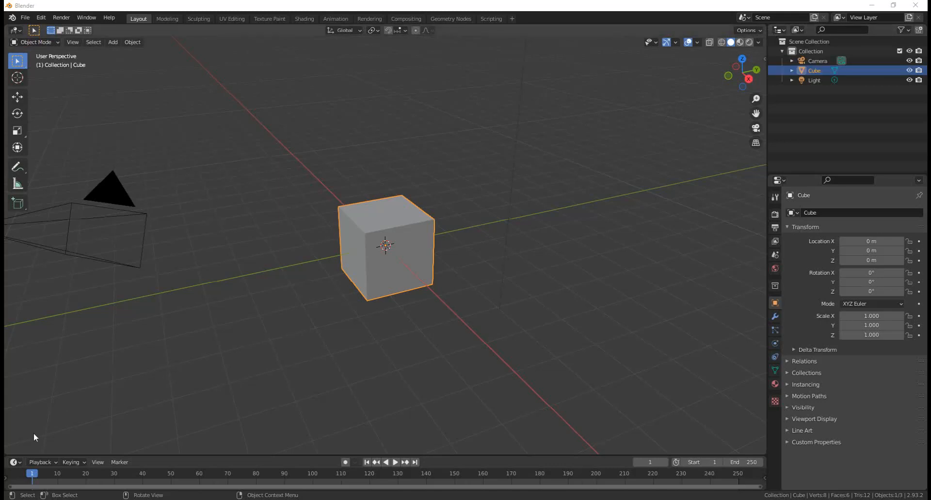
mouse_move(12, 461)
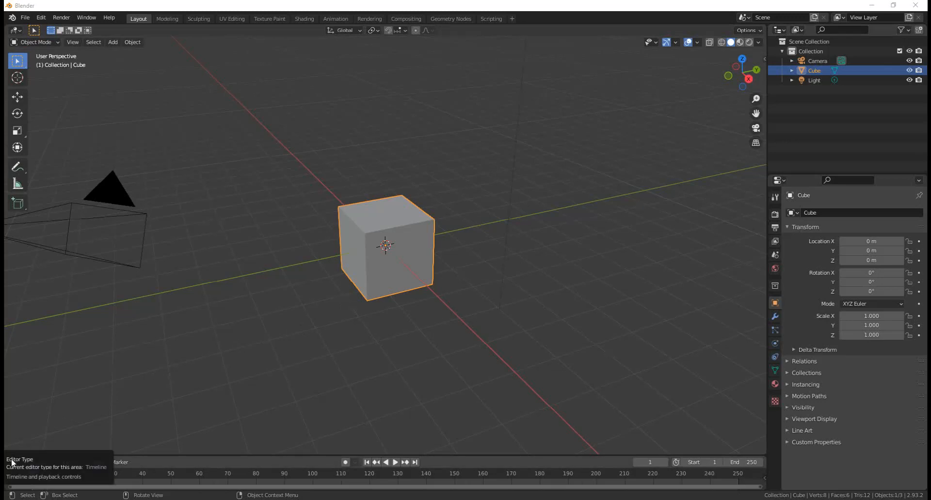
mouse_move(778, 180)
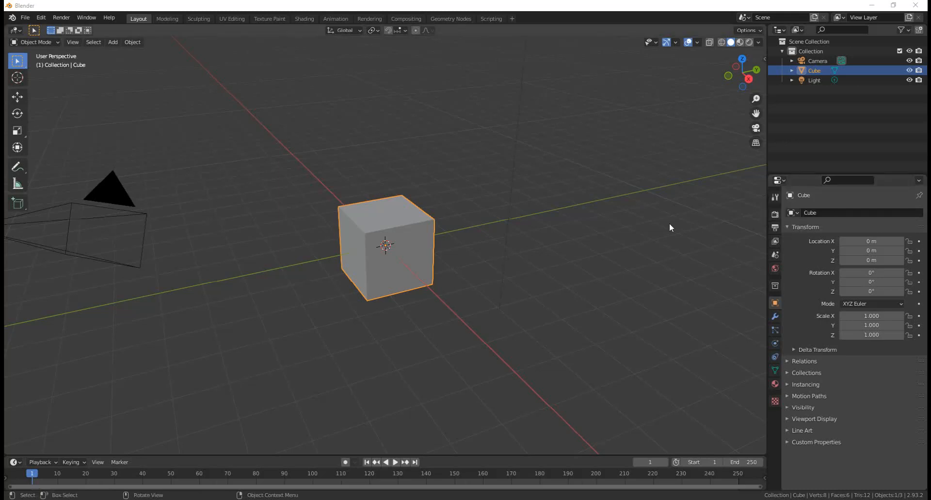
mouse_move(619, 228)
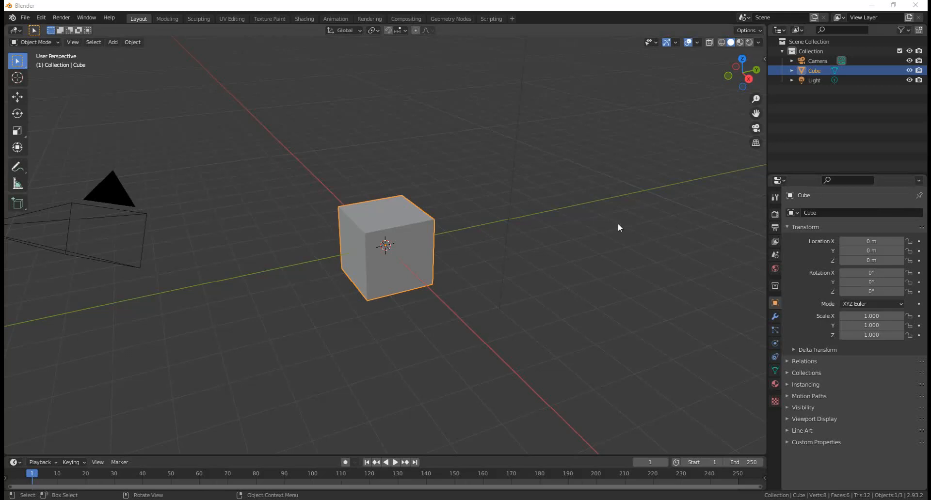
mouse_move(554, 235)
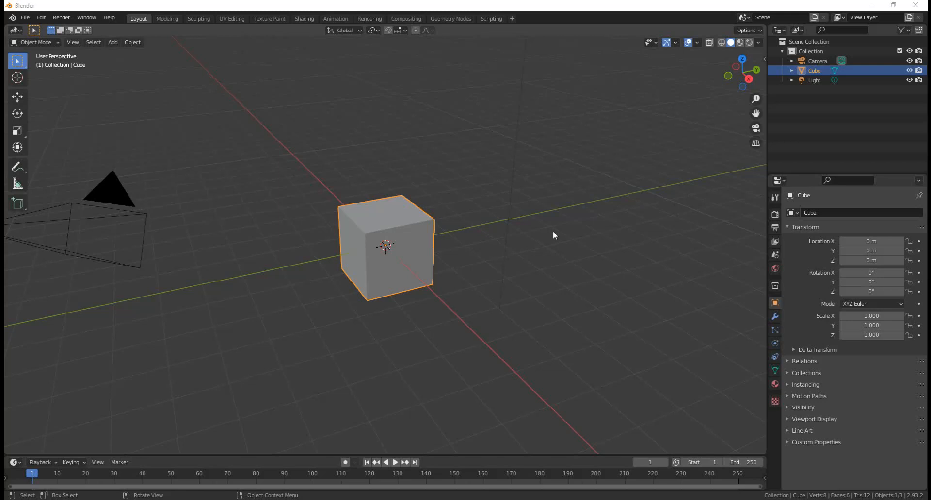
mouse_move(553, 252)
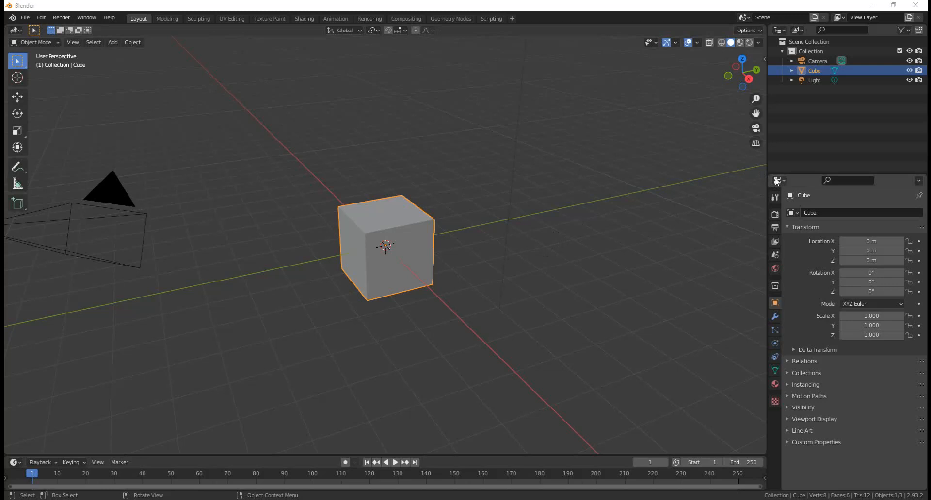
mouse_move(793, 190)
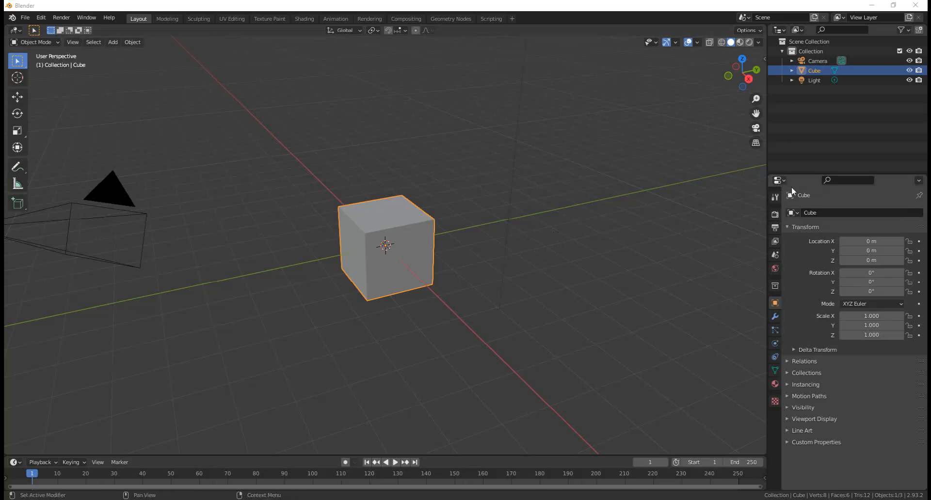
mouse_move(525, 285)
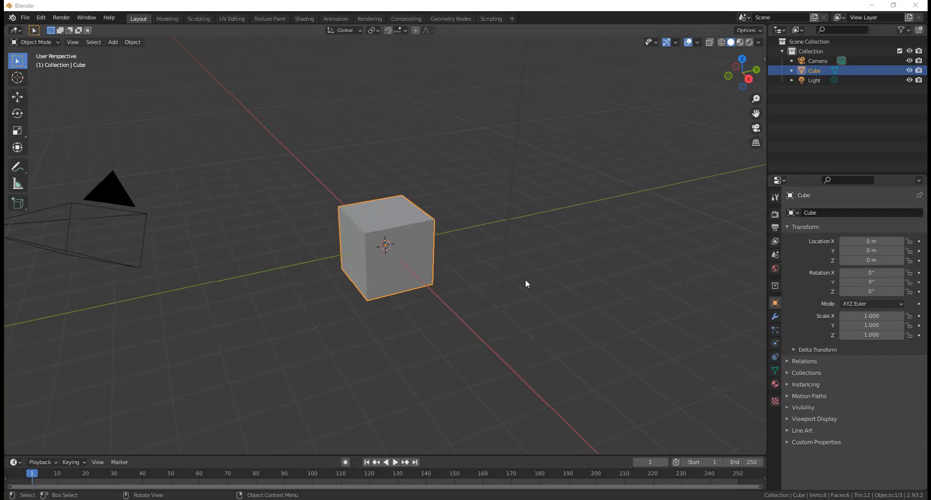
mouse_move(490, 298)
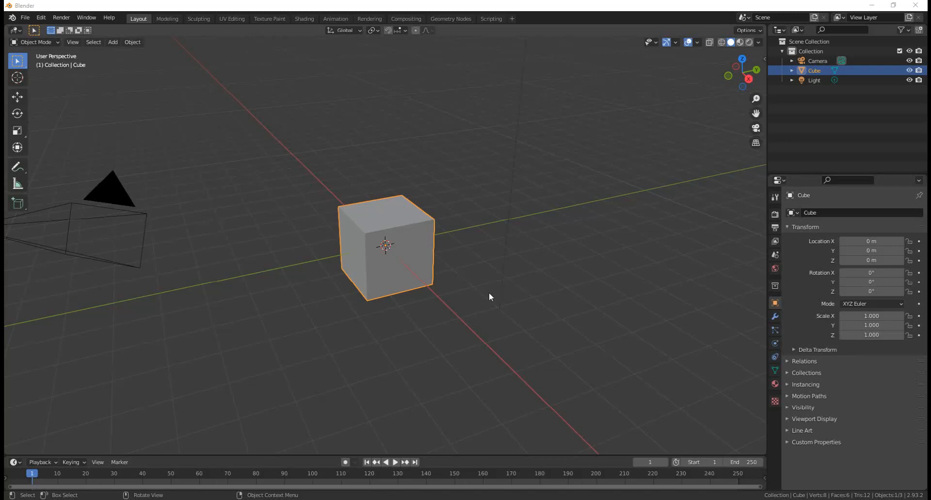
mouse_move(826, 237)
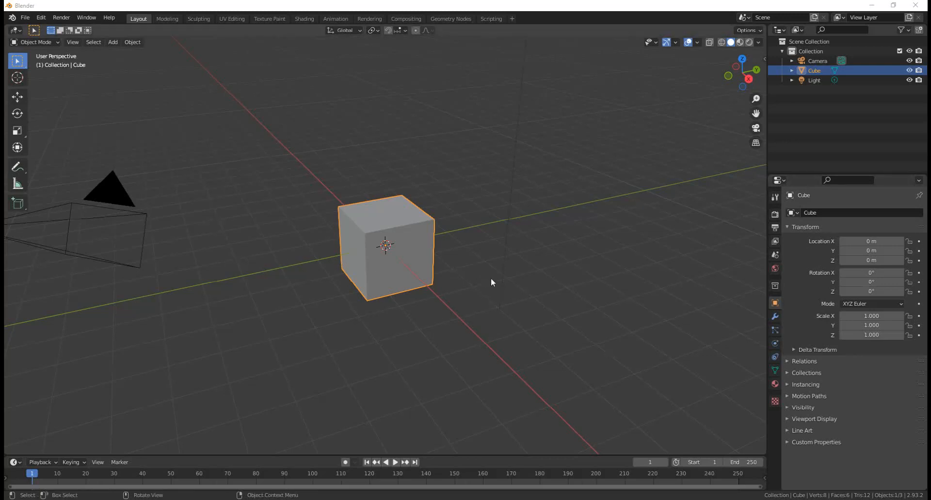
mouse_move(17, 203)
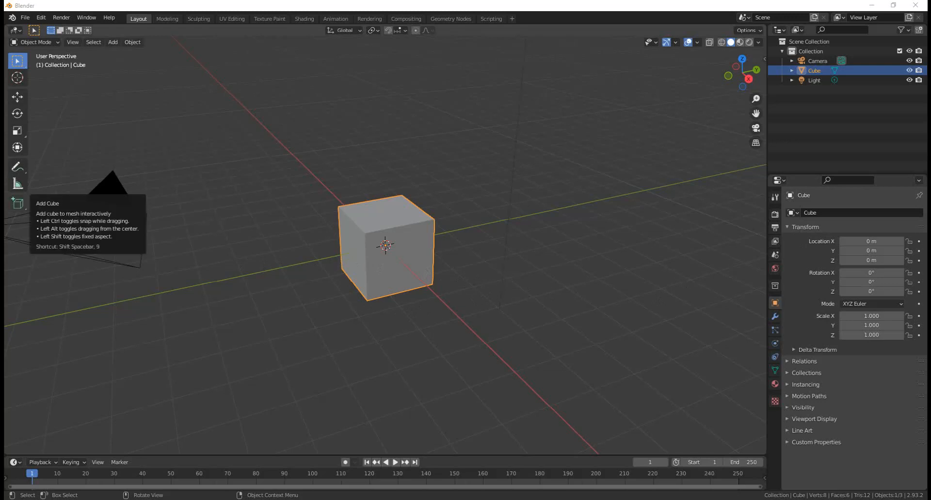